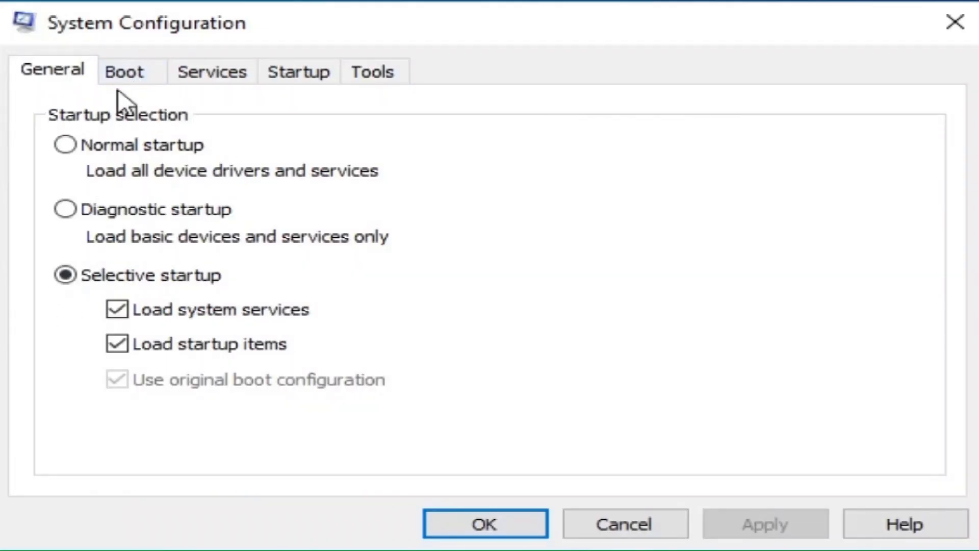
Browse the Boot, Services, Startup and Tools tabs of System Configuration
left_click(124, 71)
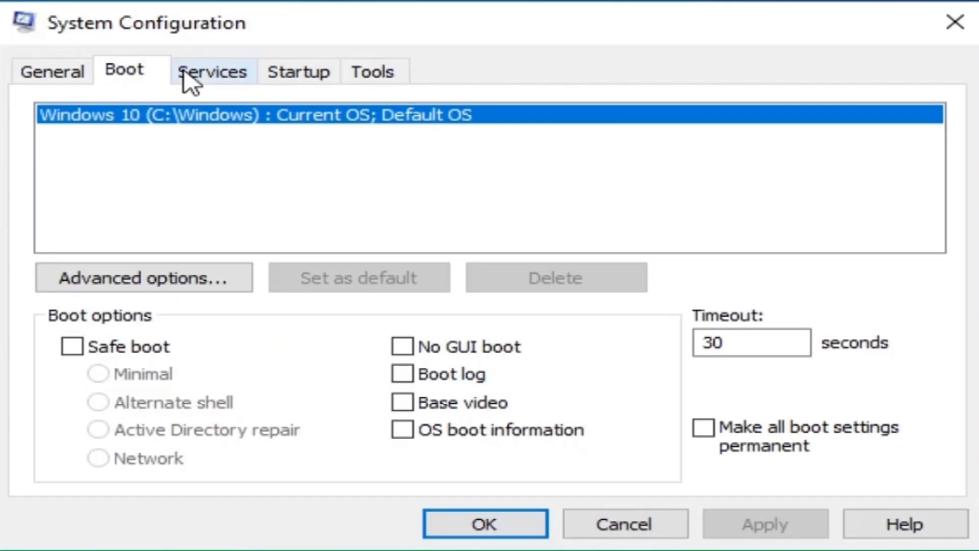
left_click(212, 70)
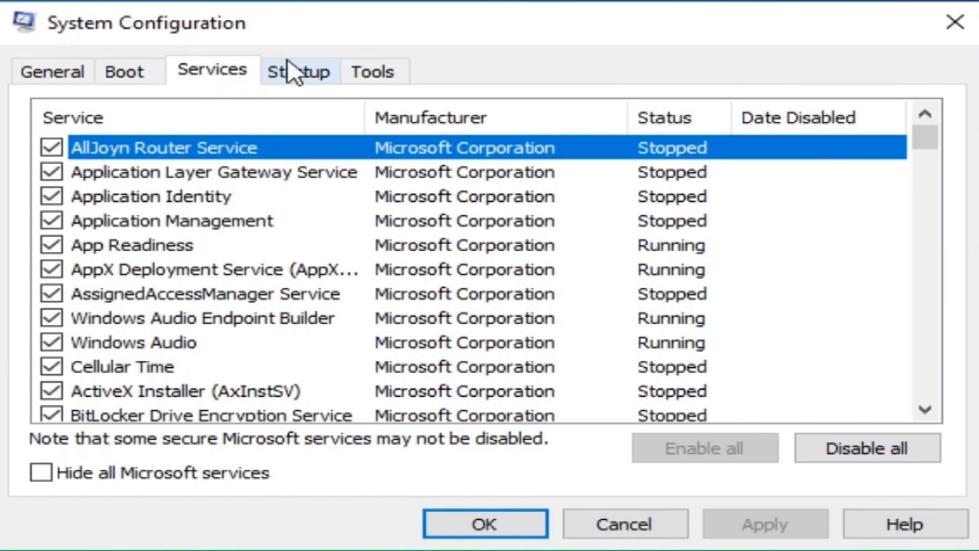
left_click(298, 70)
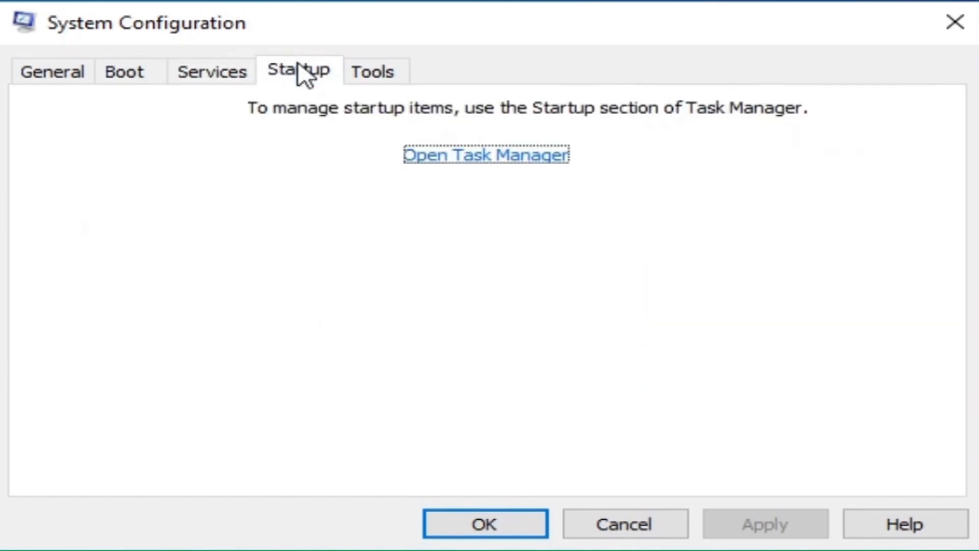
left_click(373, 71)
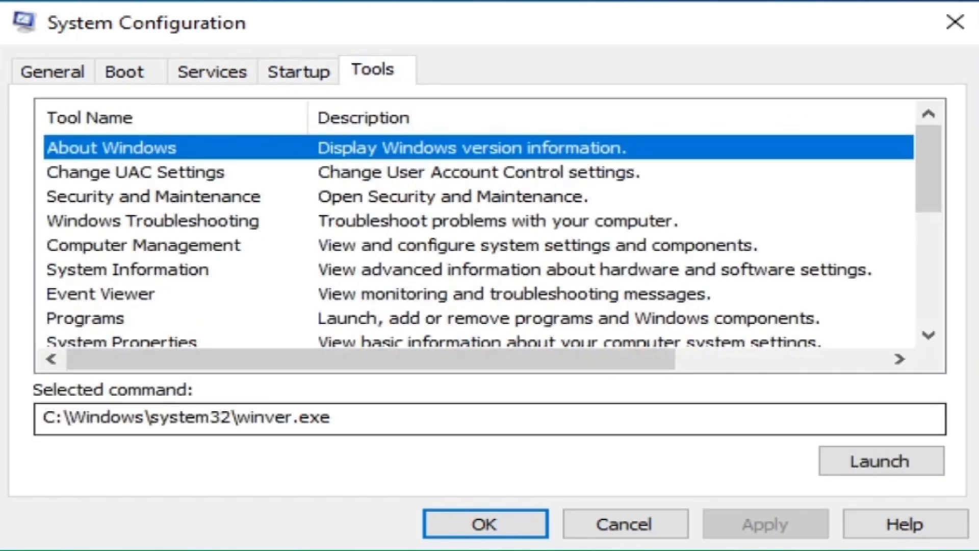
key("Win+r")
type("msconfig")
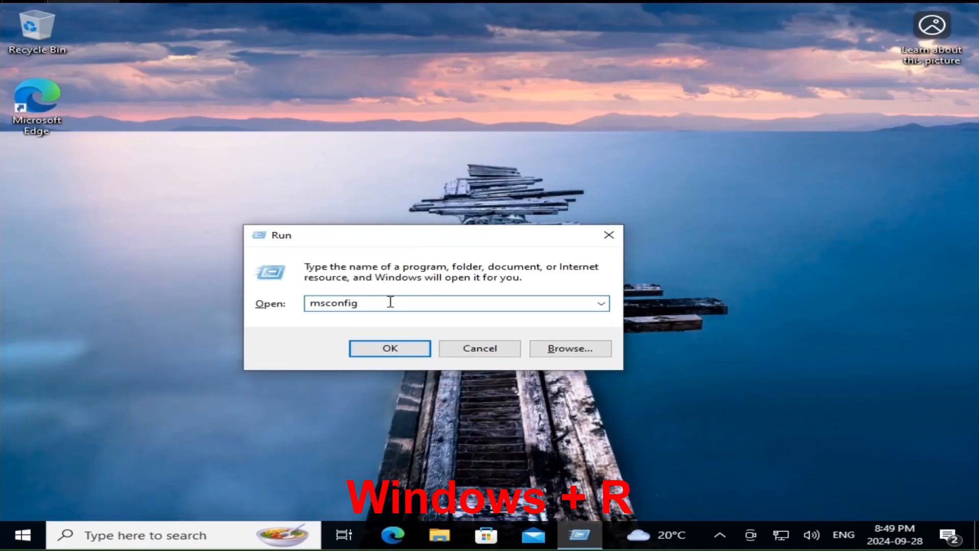
Run msconfig from the Run dialog, then close the System Configuration window
left_click(389, 347)
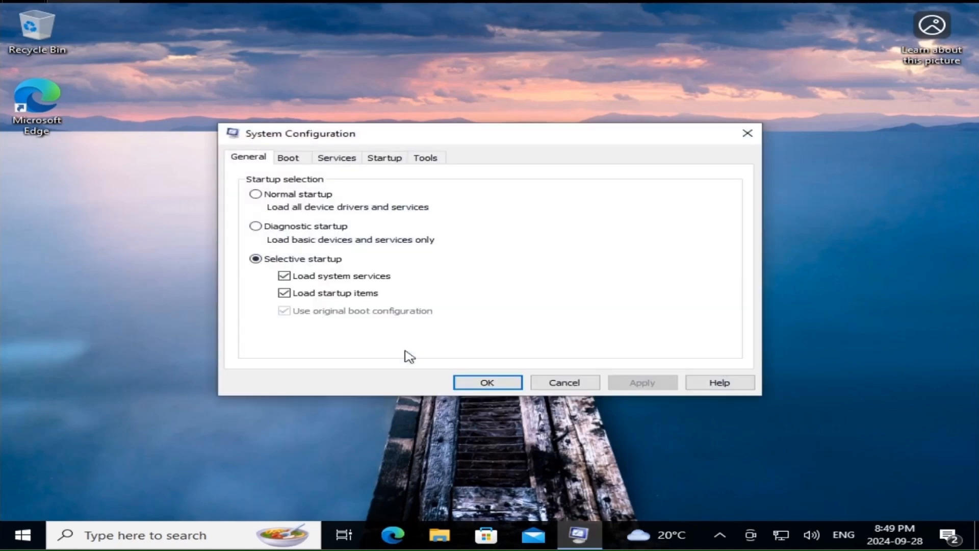
left_click(486, 382)
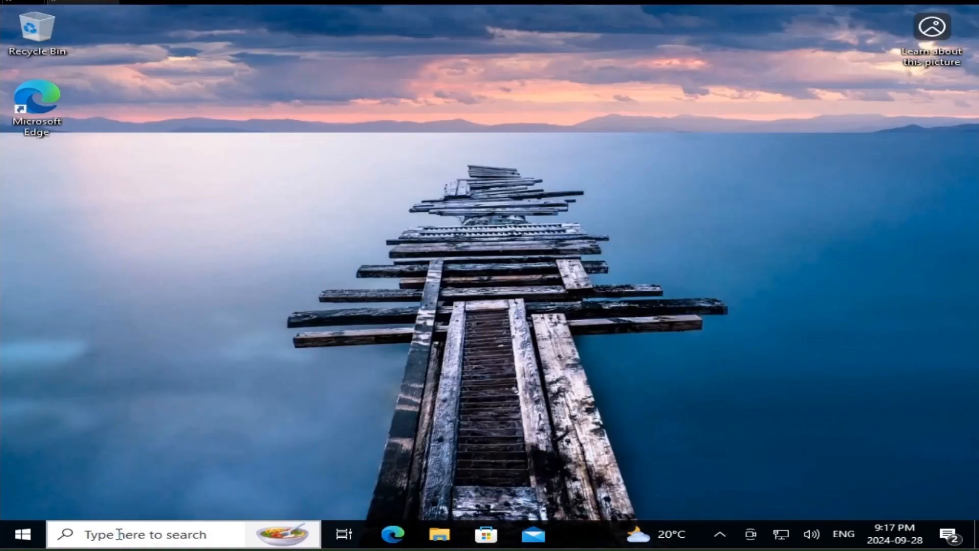
left_click(36, 104)
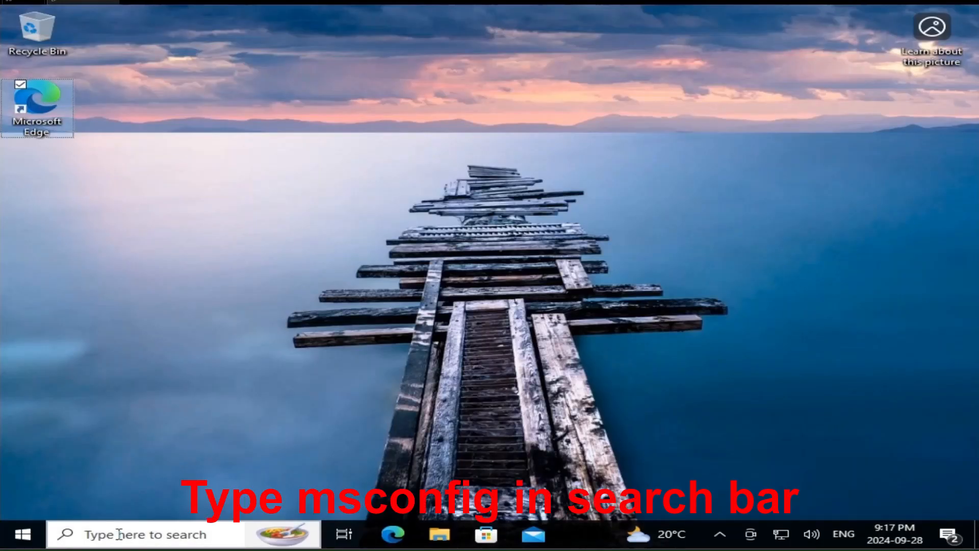
left_click(144, 534)
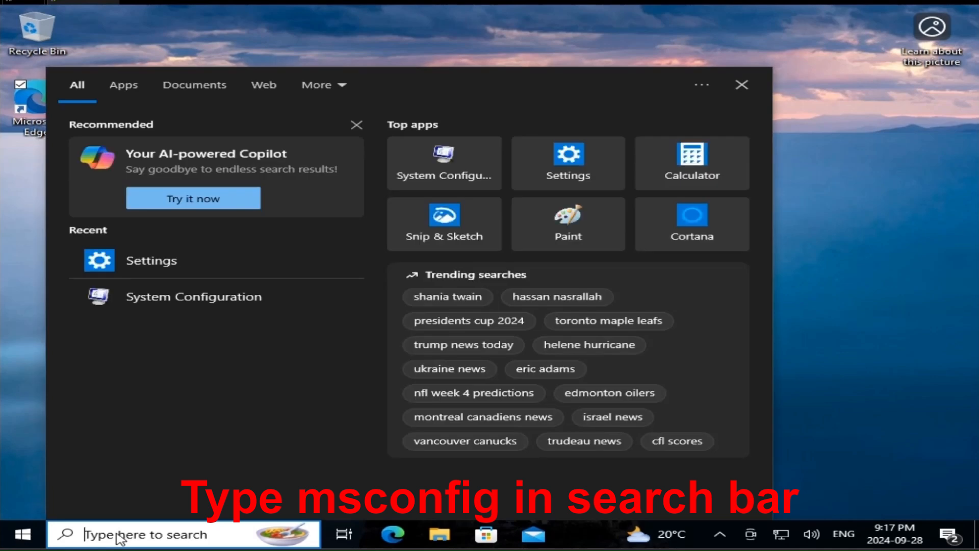
type("msconfig")
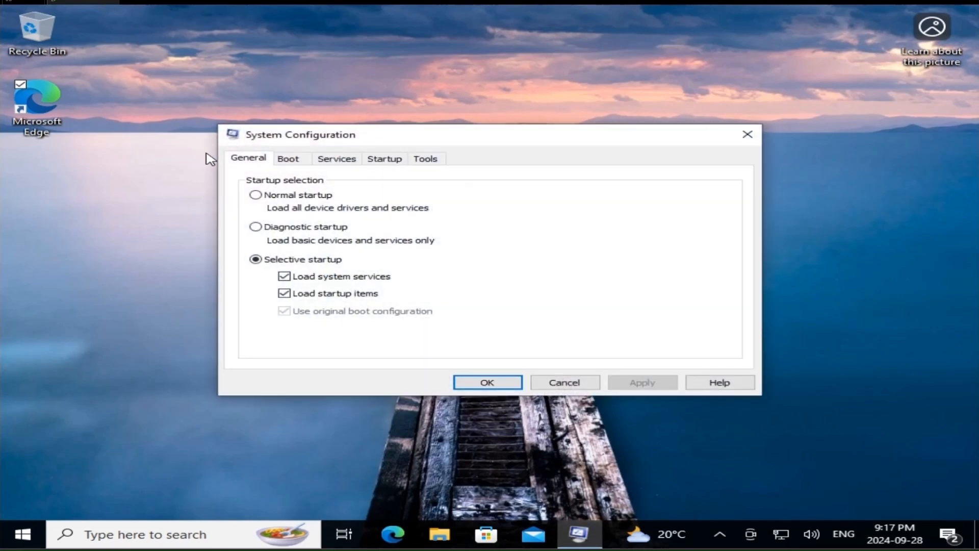
left_click(486, 382)
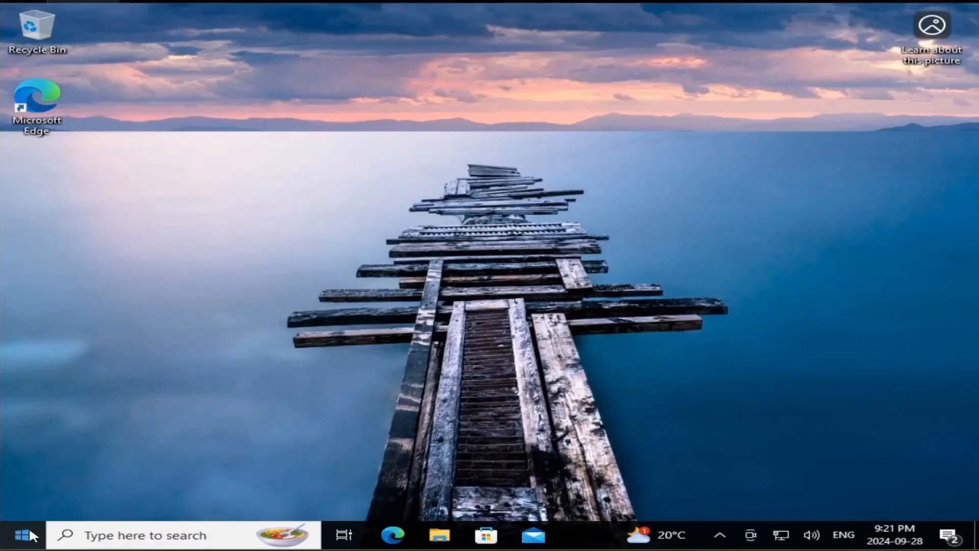
Open the Start menu and search for msconfig
left_click(12, 535)
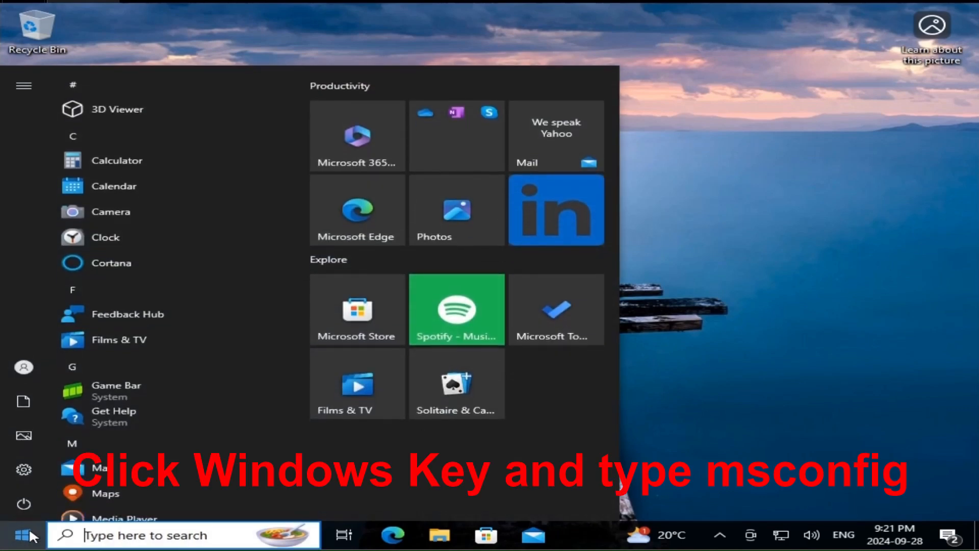
type("msconfig")
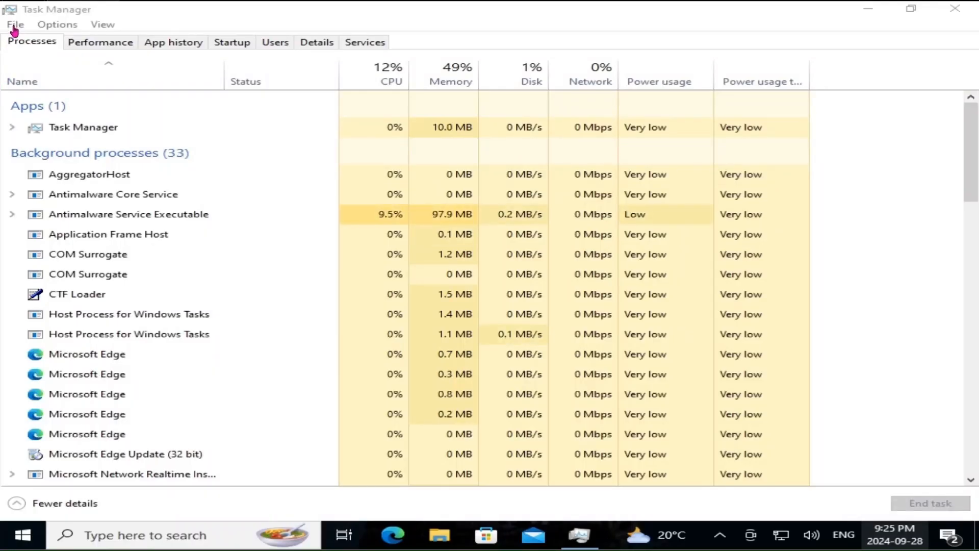
Choose Run new task from Task Manager's File menu
left_click(15, 24)
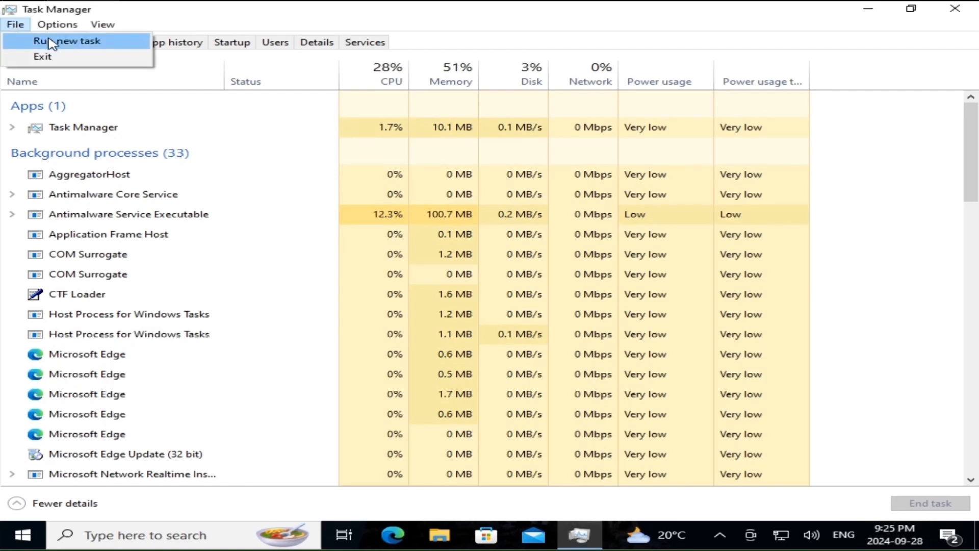
left_click(66, 40)
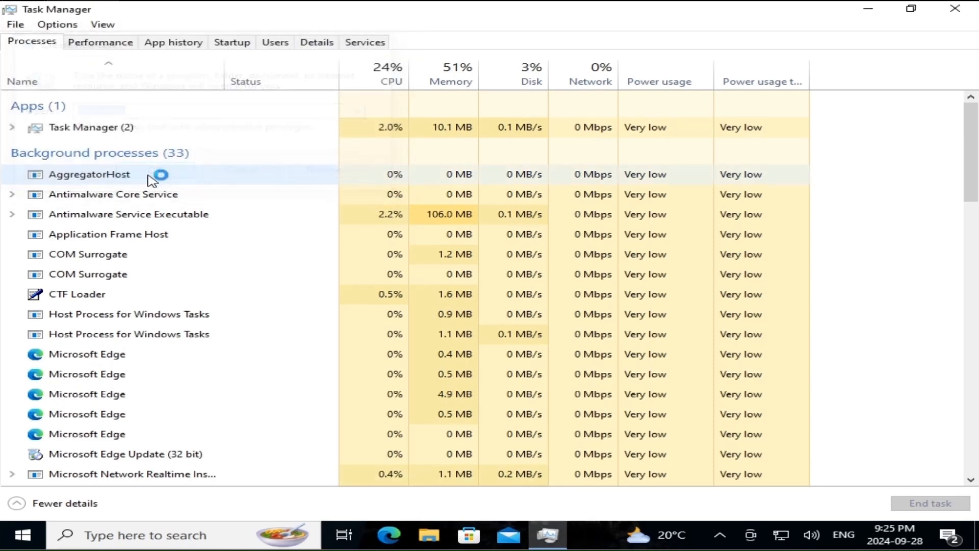
left_click(582, 535)
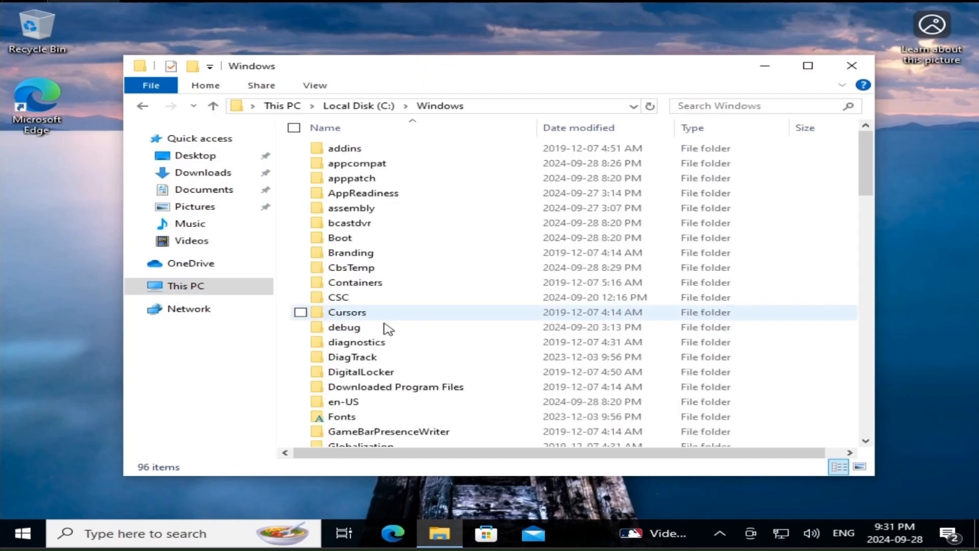
Search C:\Windows\System32 for 'msconfi' and launch the msconfig result
scroll("down", 3)
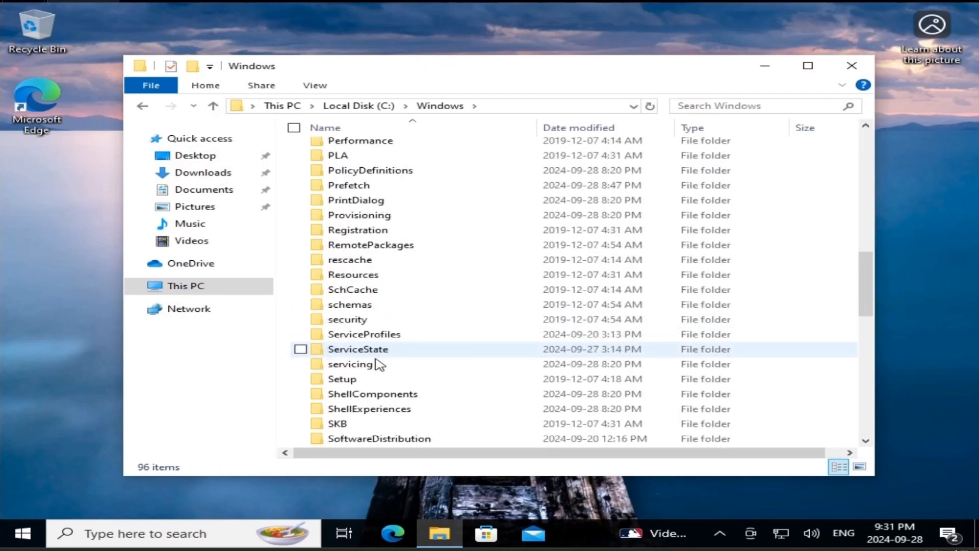
scroll("down", 3)
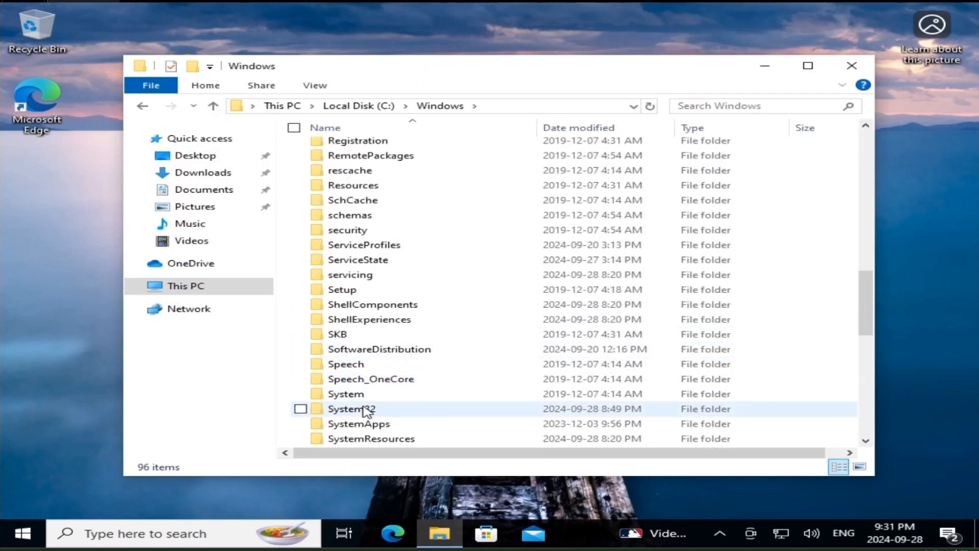
double_click(351, 409)
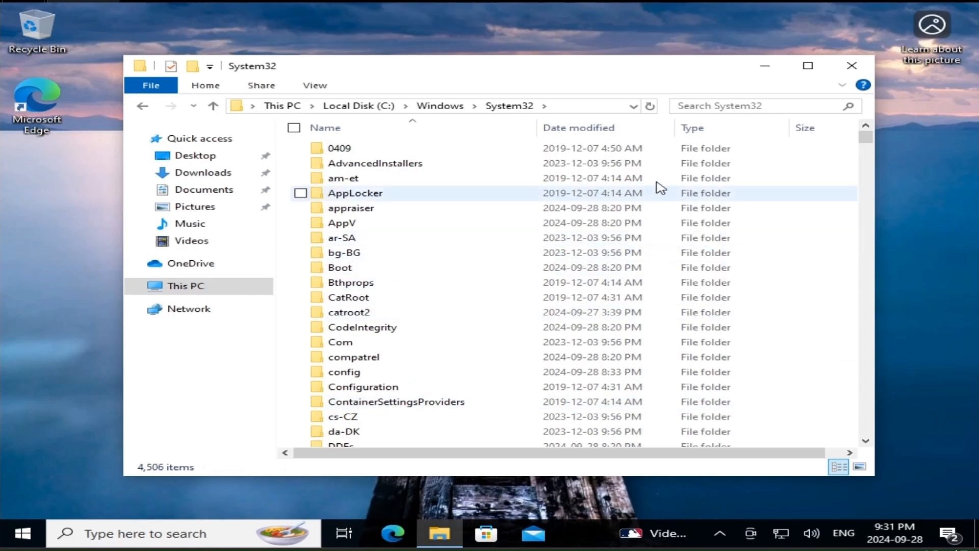
left_click(749, 105)
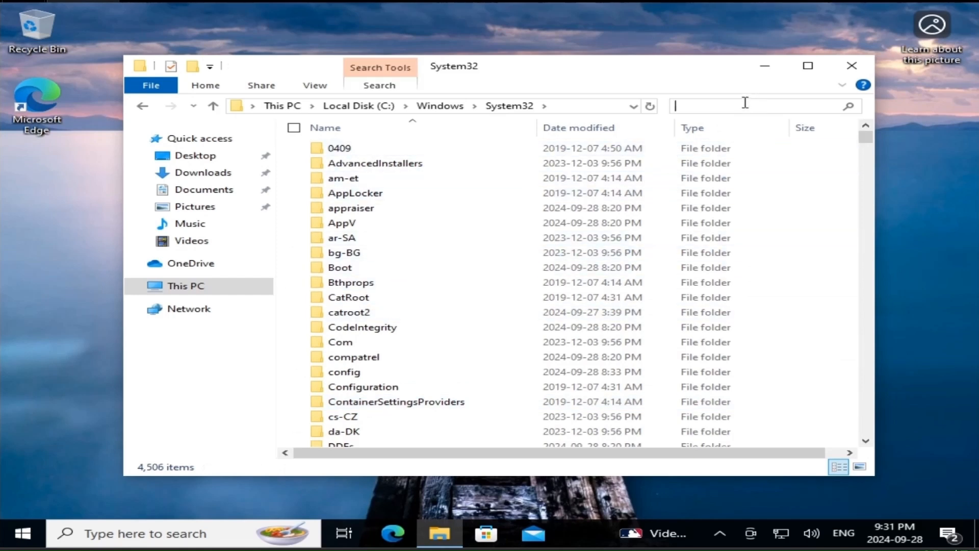
type("msconfi")
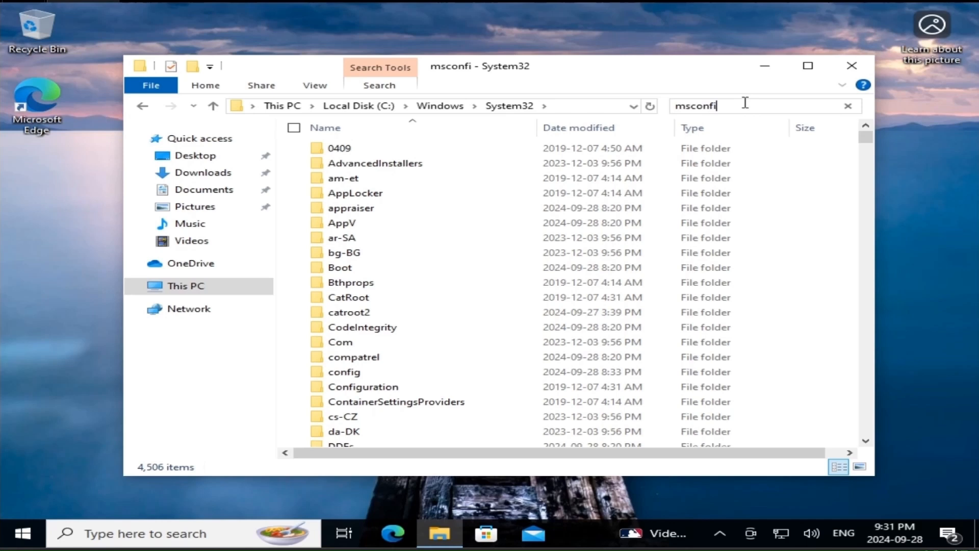
key("Enter")
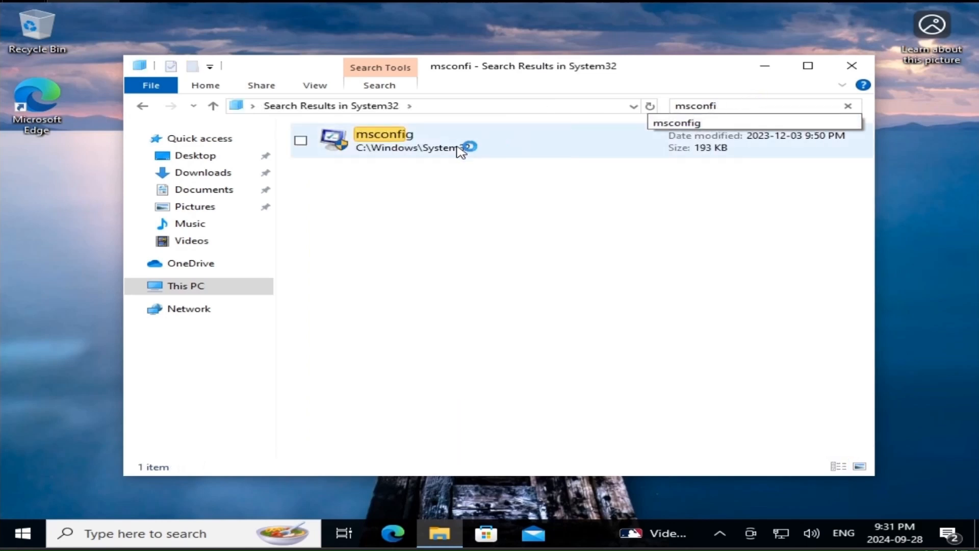
double_click(384, 140)
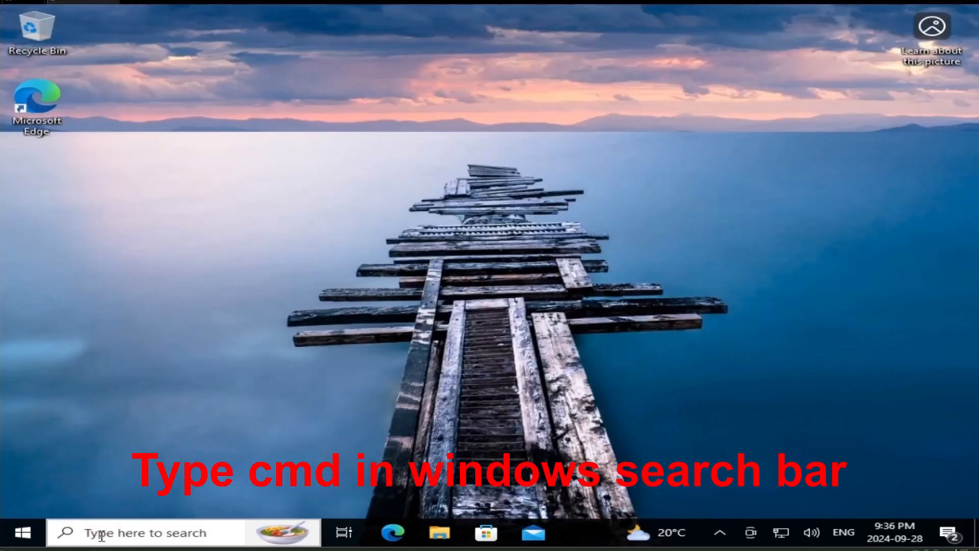
Open Command Prompt from search and run the msconfig command
type("cmd")
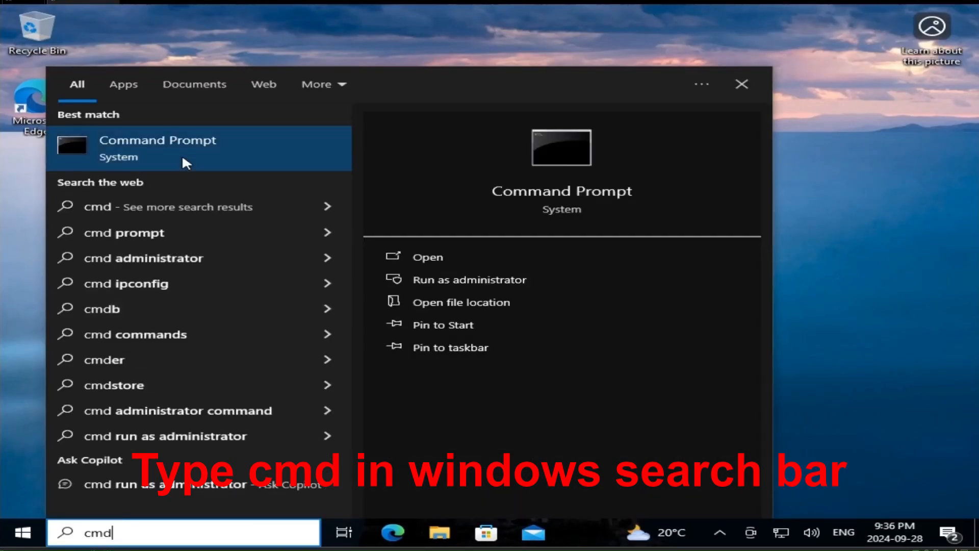
left_click(157, 148)
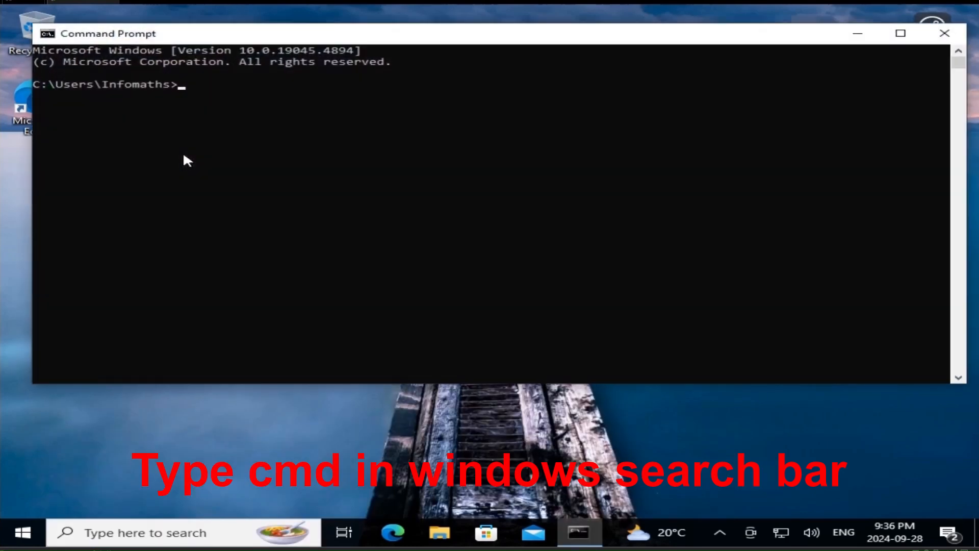
type("msconfig")
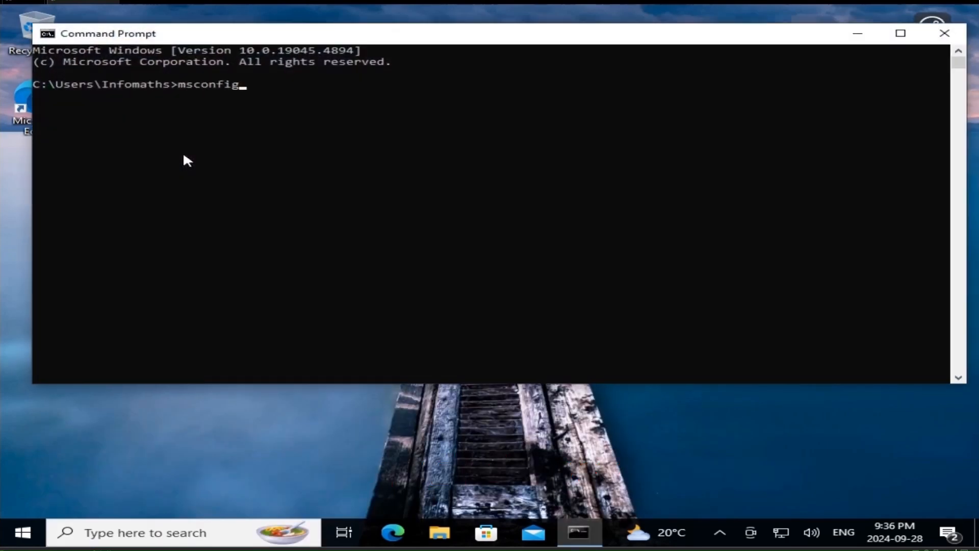
key("enter")
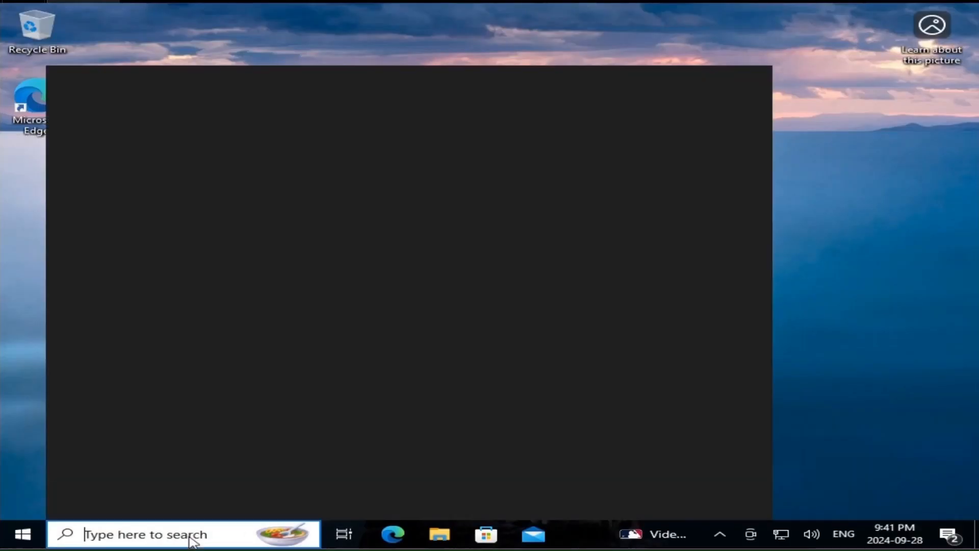
Search for Windows PowerShell and enter msconfig in it
type("powershe")
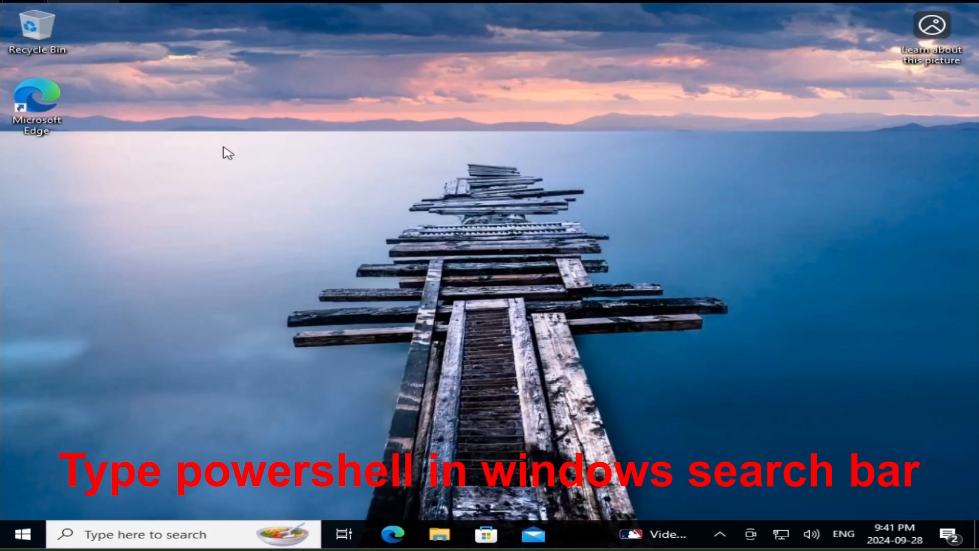
type("msconf")
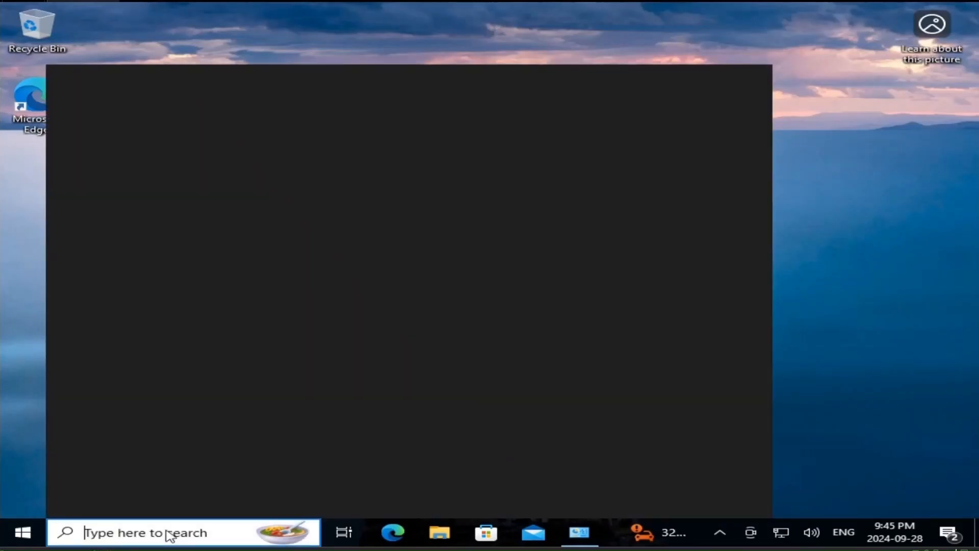
Launch System Configuration via Control Panel, System and Security, Administrative Tools
type("control Panel")
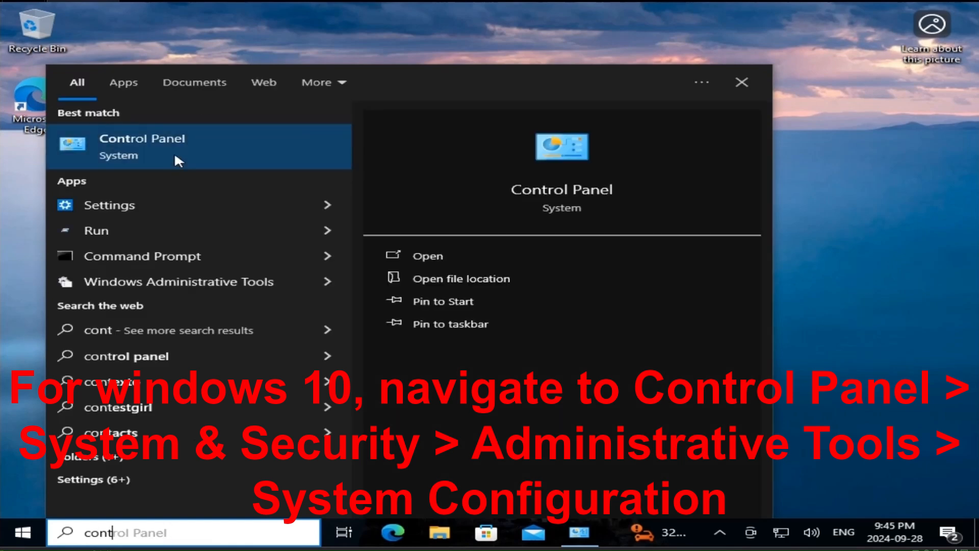
left_click(142, 138)
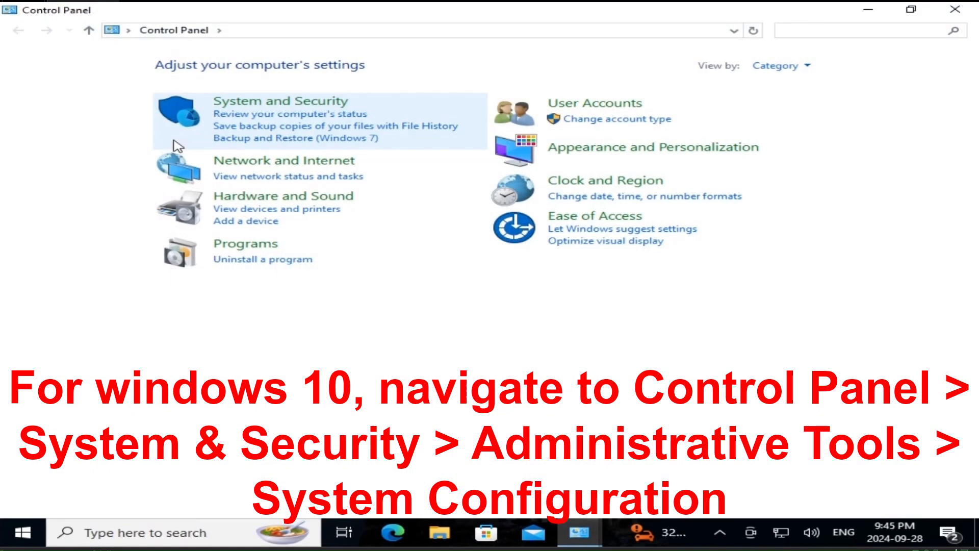
left_click(282, 100)
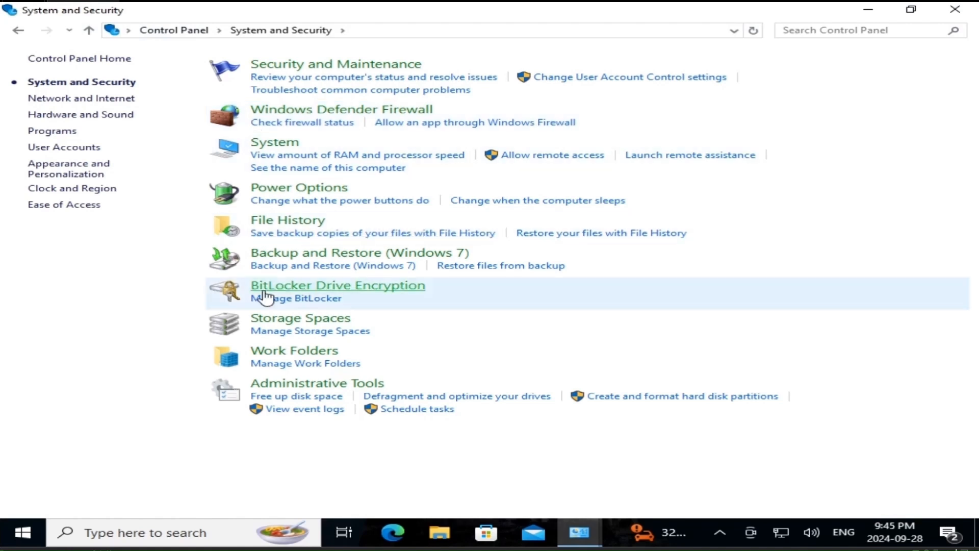
mouse_move(287, 390)
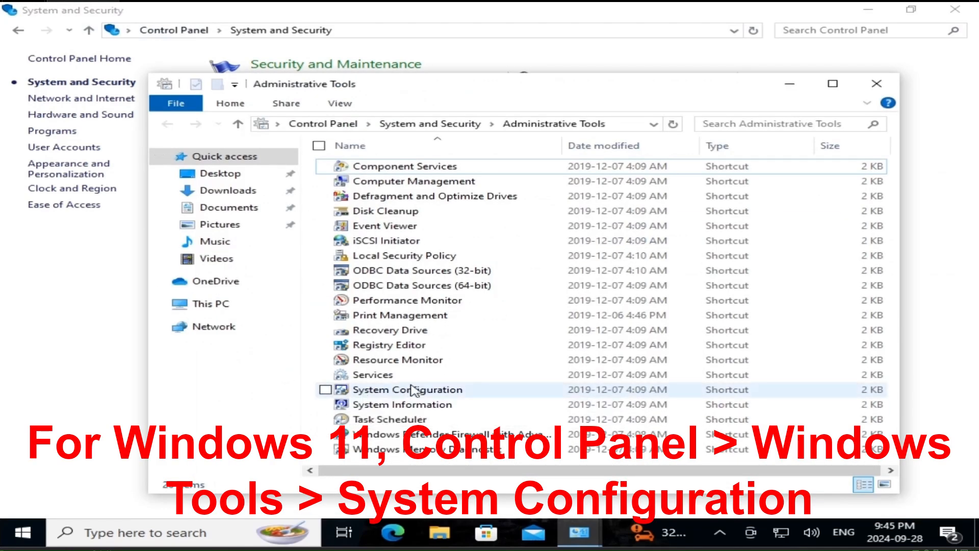
left_click(408, 389)
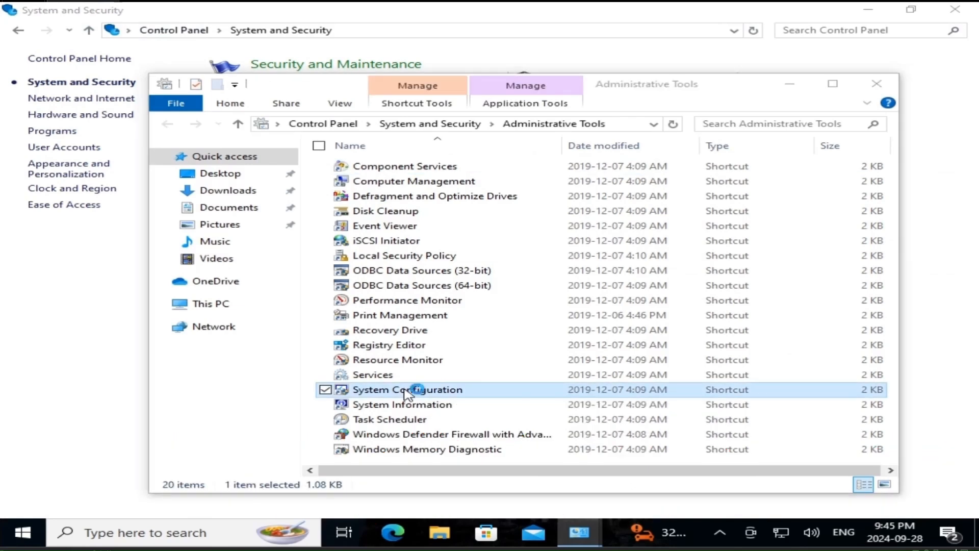
double_click(407, 389)
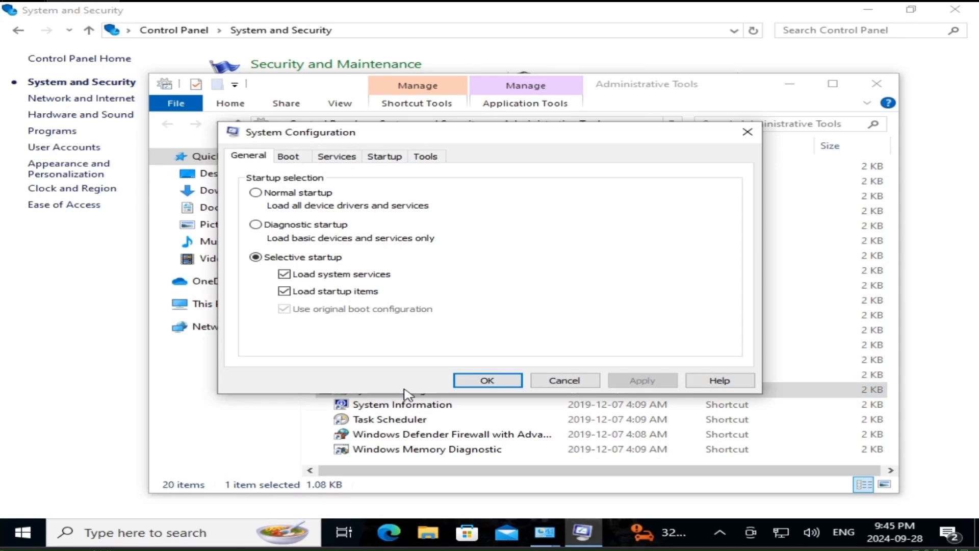